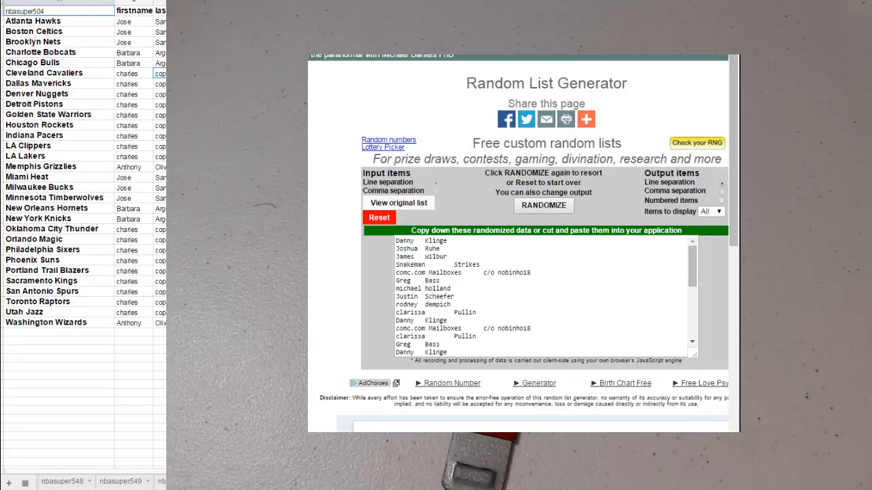
# Step: Copy the first and last names from the NBA sheet and randomize them in the generator
pyautogui.rightClick(130, 24)
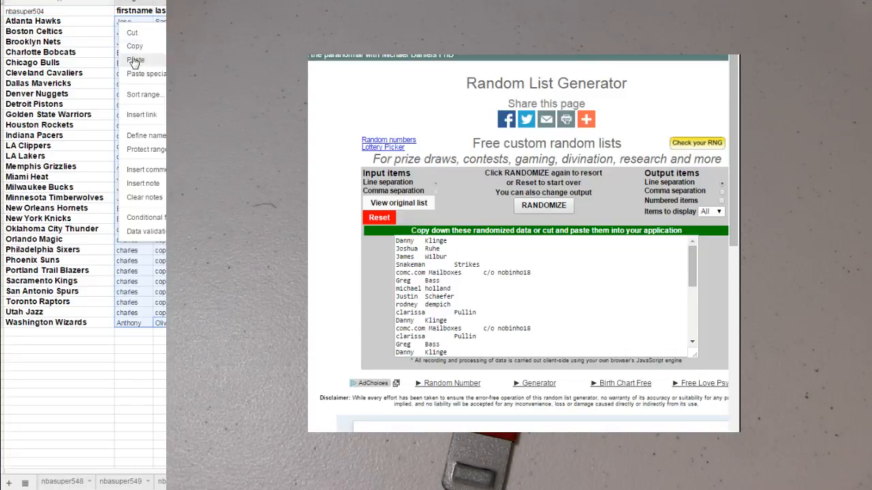
pyautogui.click(378, 218)
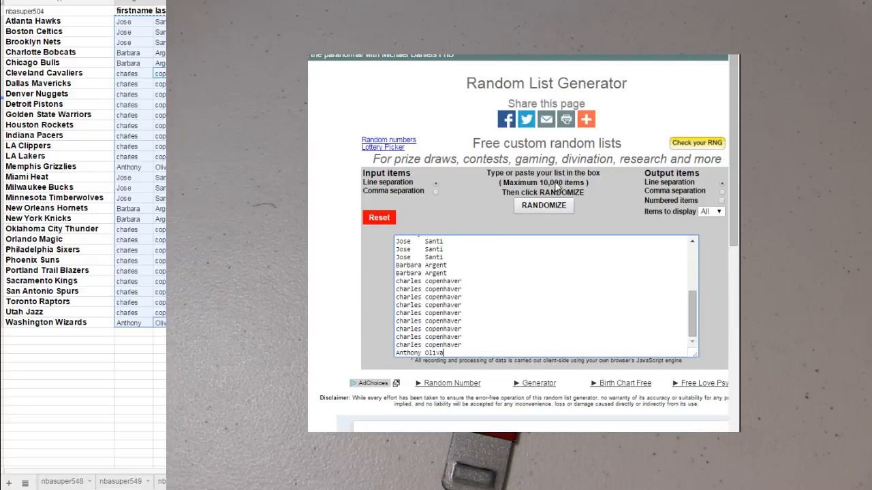
pyautogui.click(542, 206)
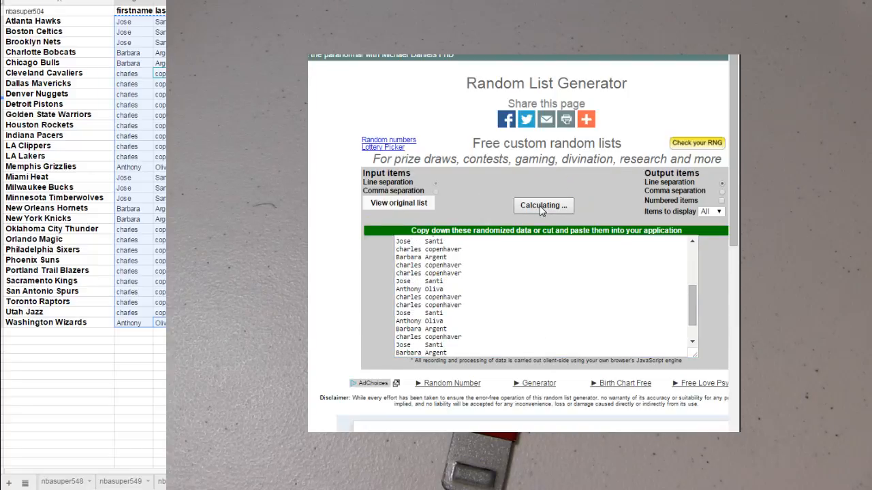
pyautogui.click(542, 204)
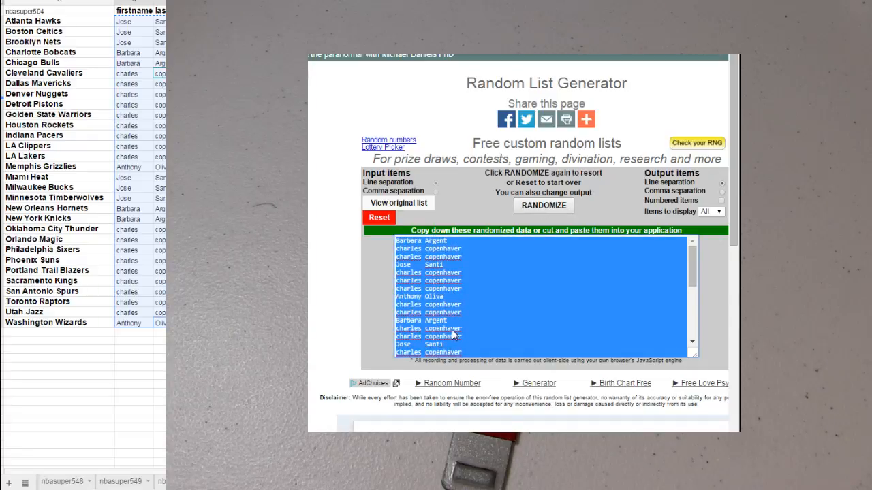
pyautogui.rightClick(139, 10)
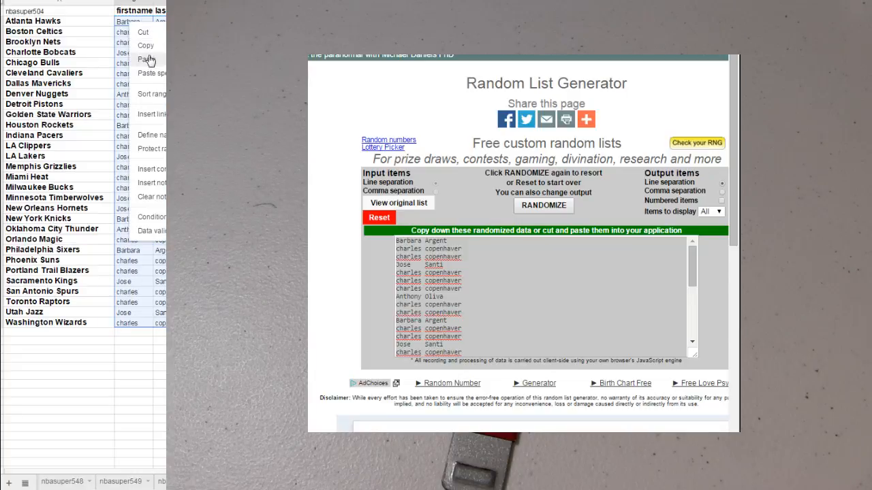
pyautogui.click(147, 60)
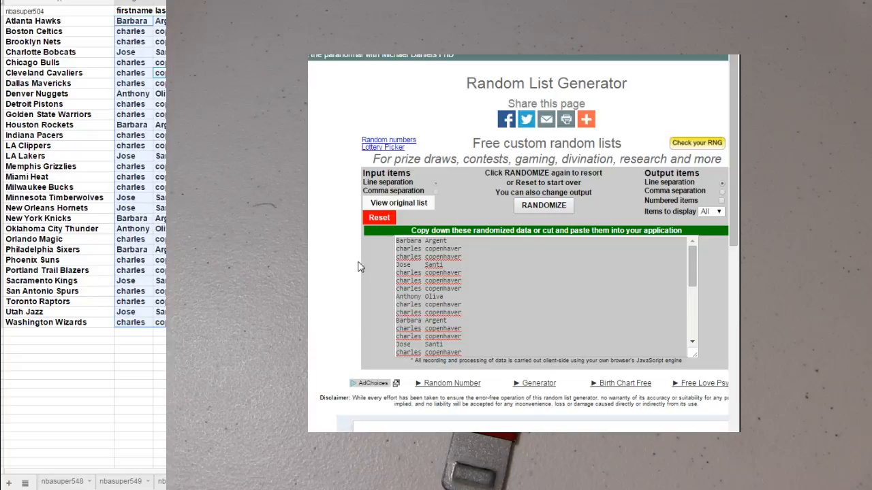
# Step: Reset the generator, reload the names and randomize them three more times
pyautogui.click(378, 218)
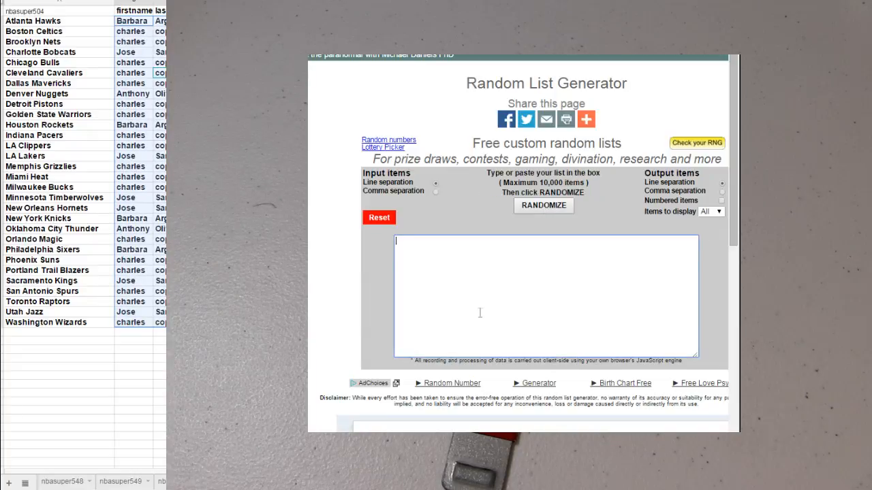
pyautogui.click(542, 204)
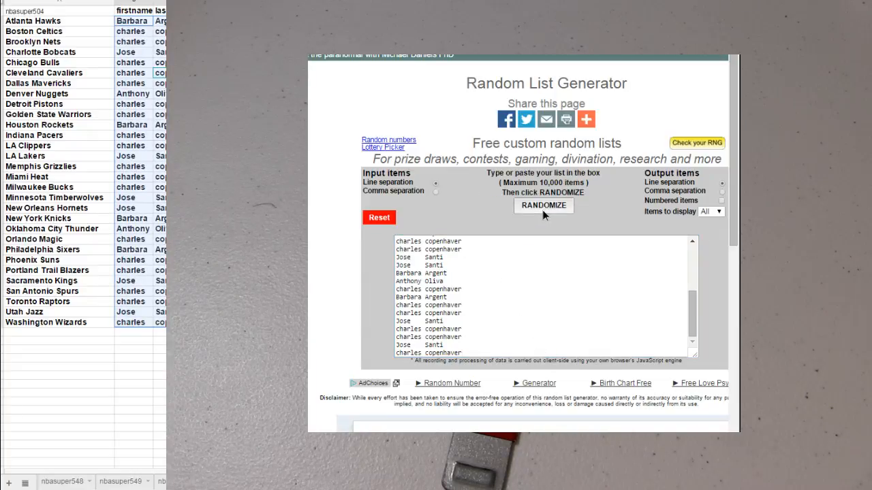
pyautogui.click(542, 204)
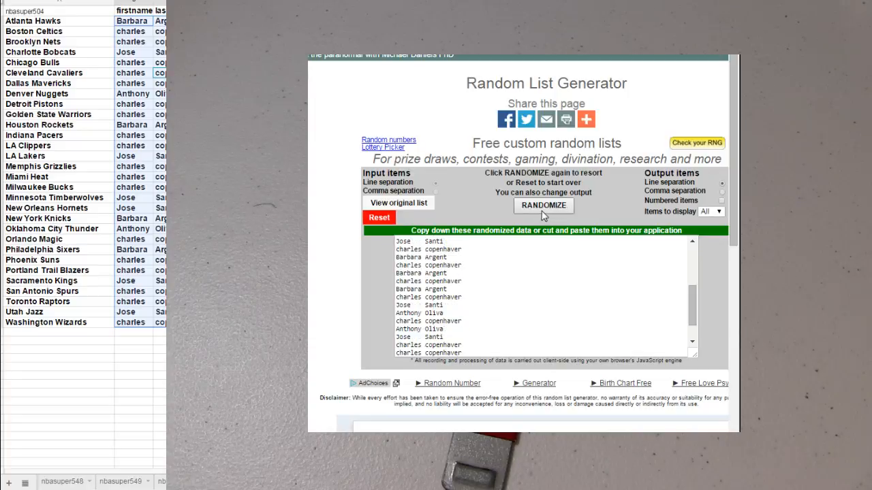
pyautogui.click(542, 204)
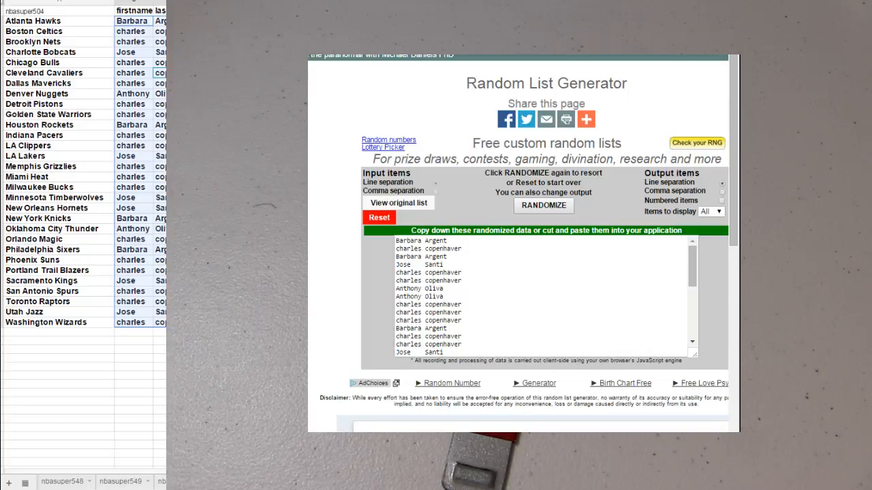
pyautogui.click(24, 482)
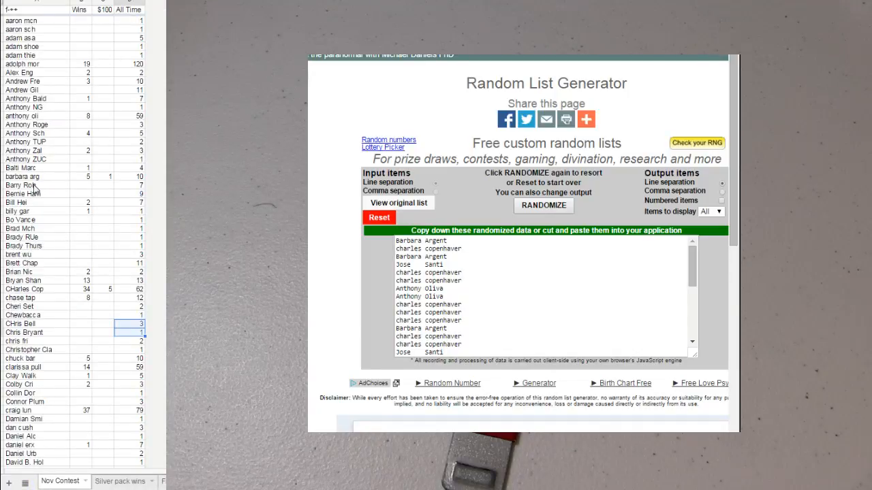
# Step: Switch to the nbasuper sheet listing the card product boxes and silver packs
pyautogui.click(87, 177)
pyautogui.write('6')
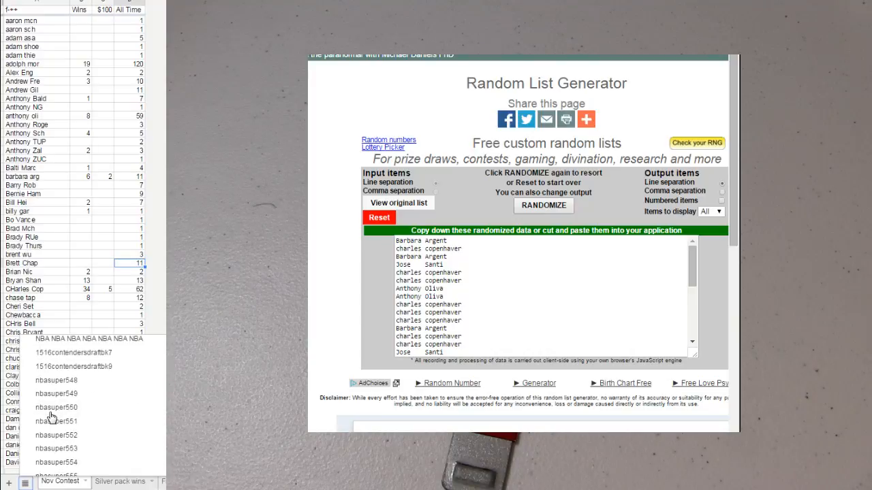
pyautogui.rightClick(46, 292)
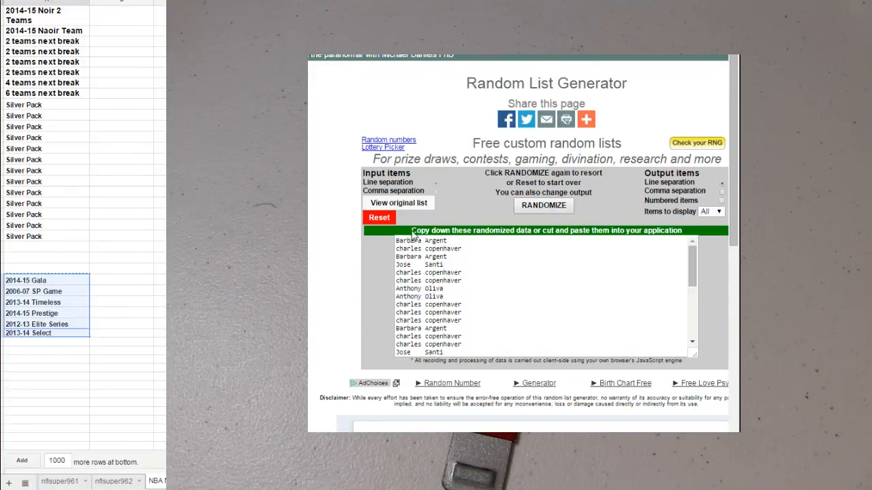
# Step: Reset and randomize the six-item box list (Gala through Select) three times
pyautogui.click(378, 218)
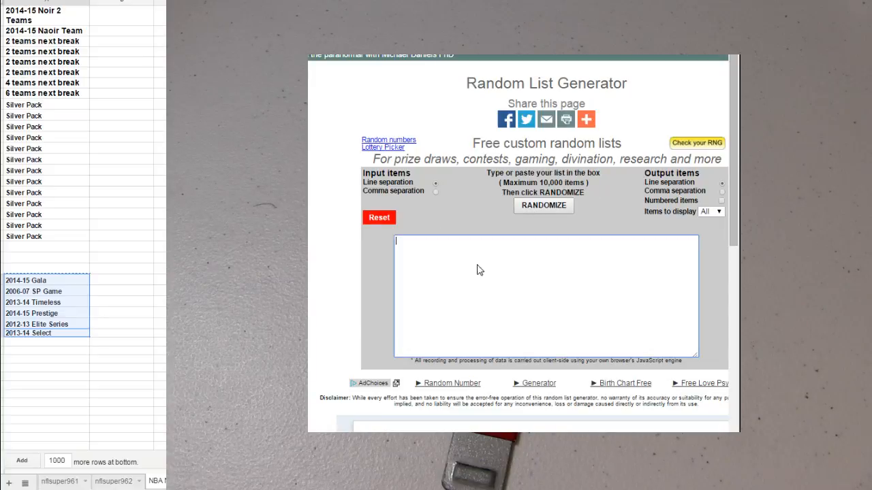
pyautogui.click(542, 206)
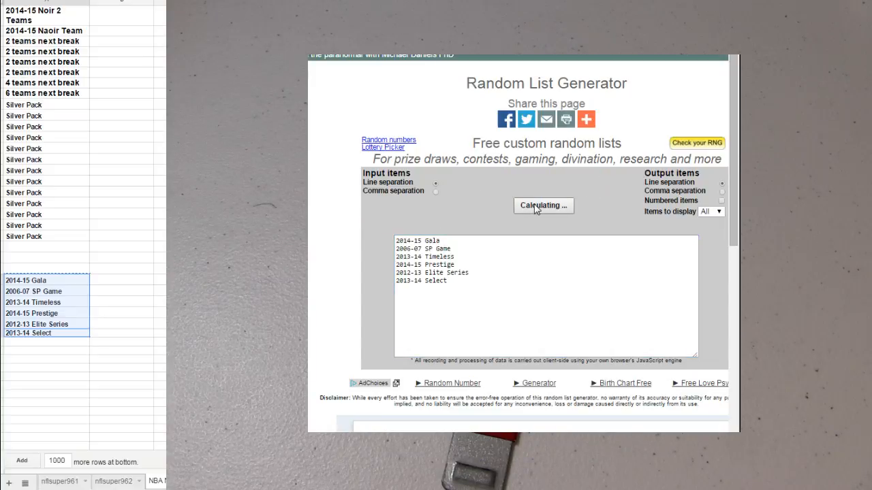
pyautogui.click(544, 205)
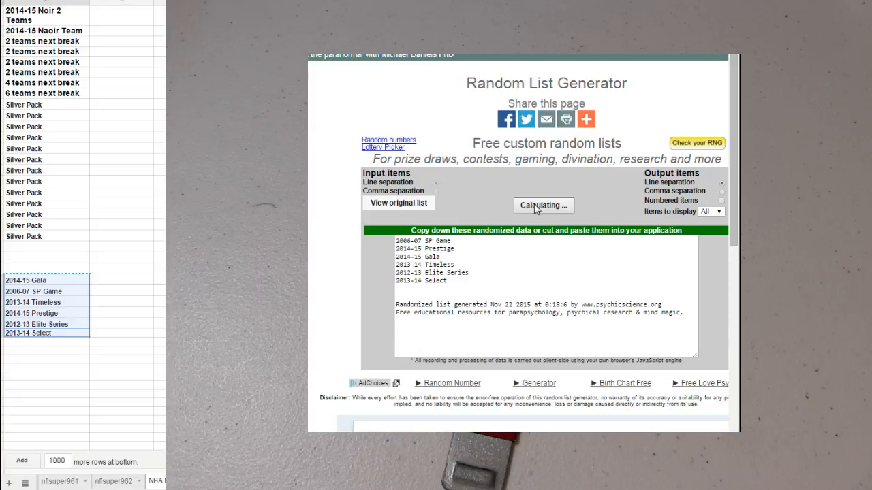
pyautogui.click(542, 204)
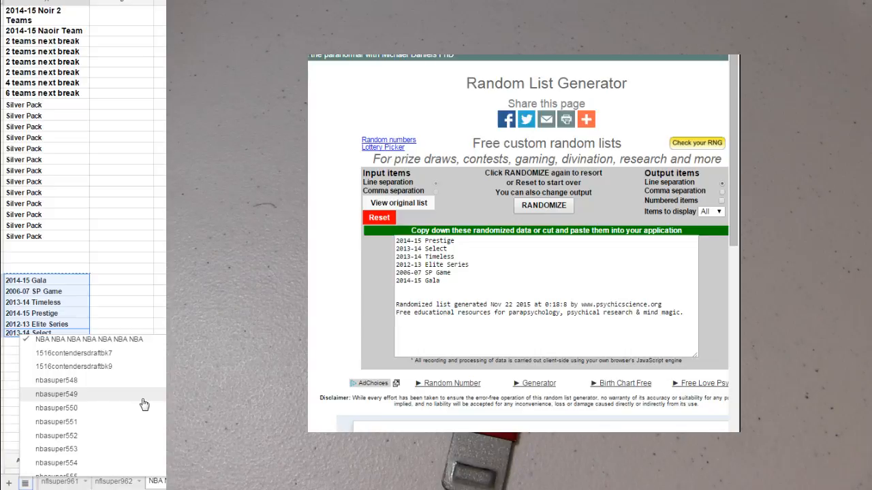
pyautogui.scroll(-3)
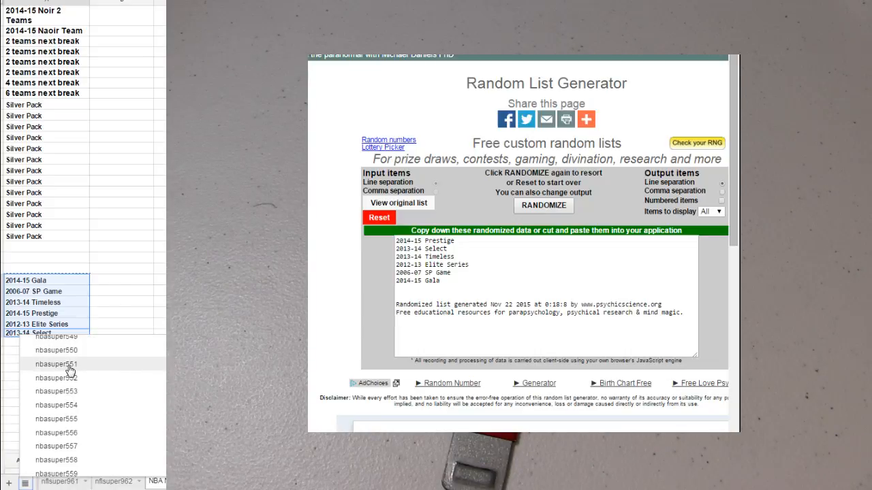